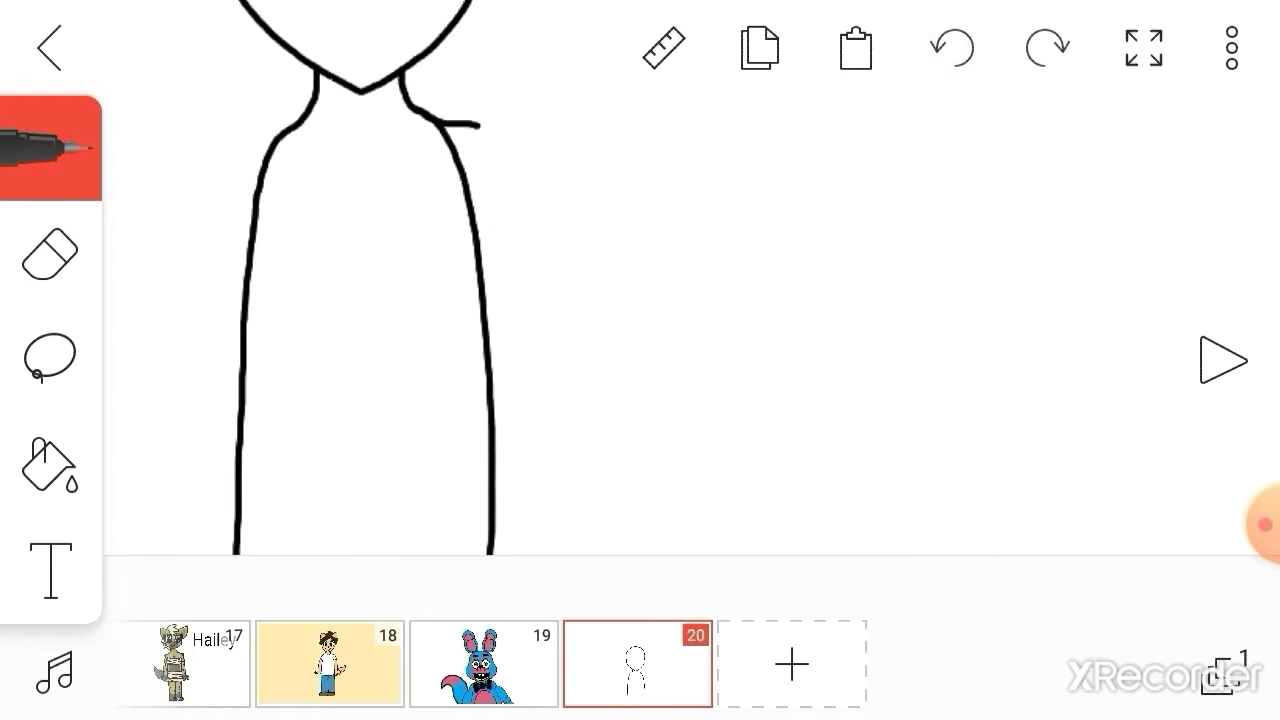
- Erase and redraw the black neck, shoulder and arm outlines, undoing a mistaken stroke
{"action": "left_click", "coordinate": [48, 252]}
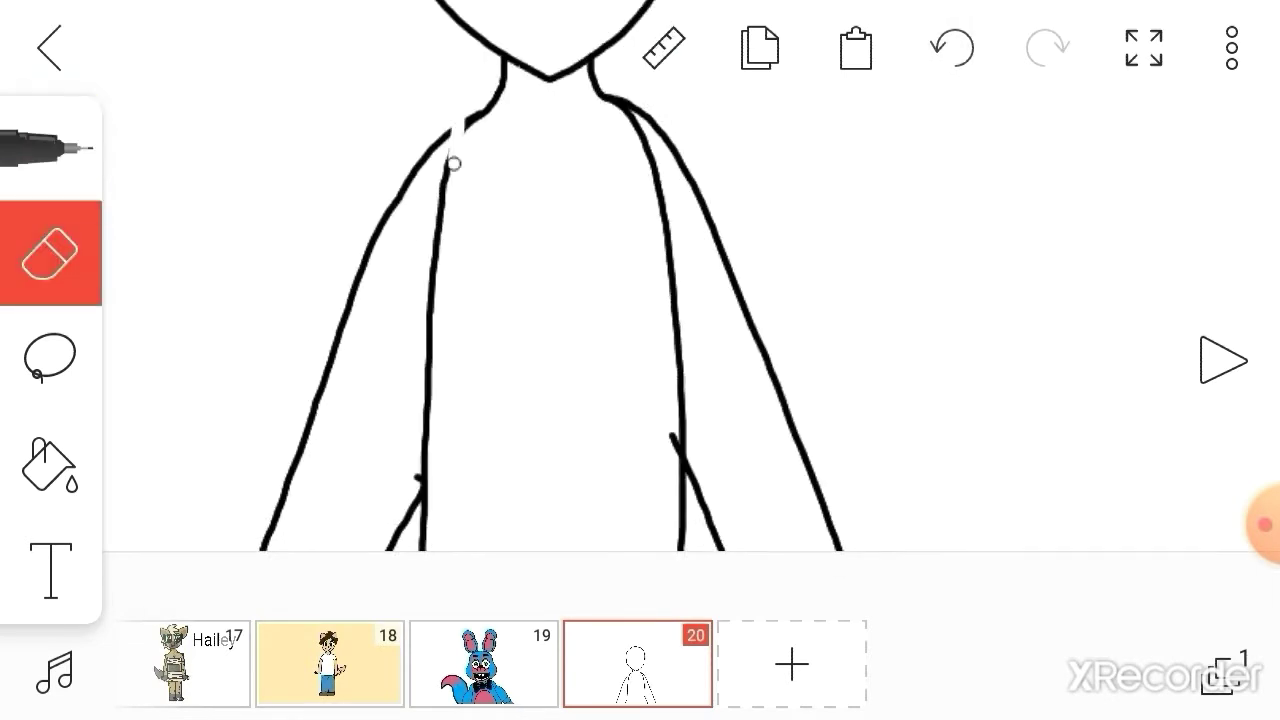
{"action": "left_click", "coordinate": [952, 48]}
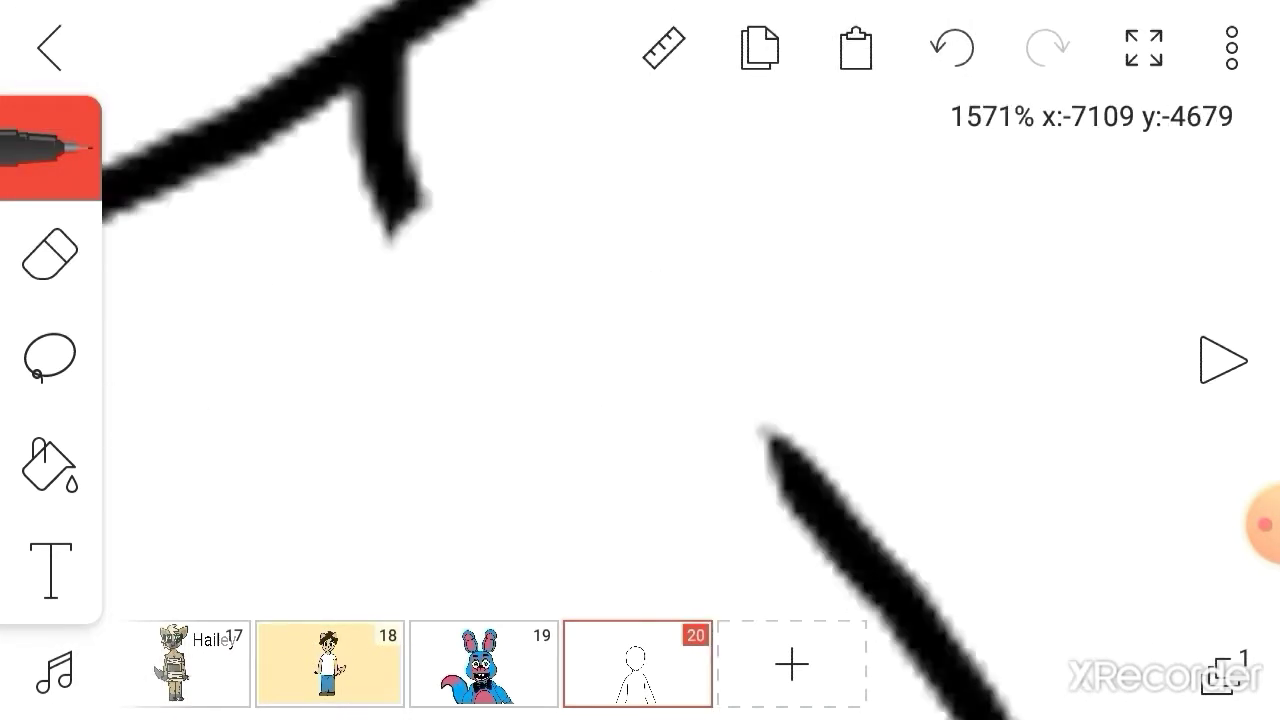
{"action": "left_click", "coordinate": [952, 48]}
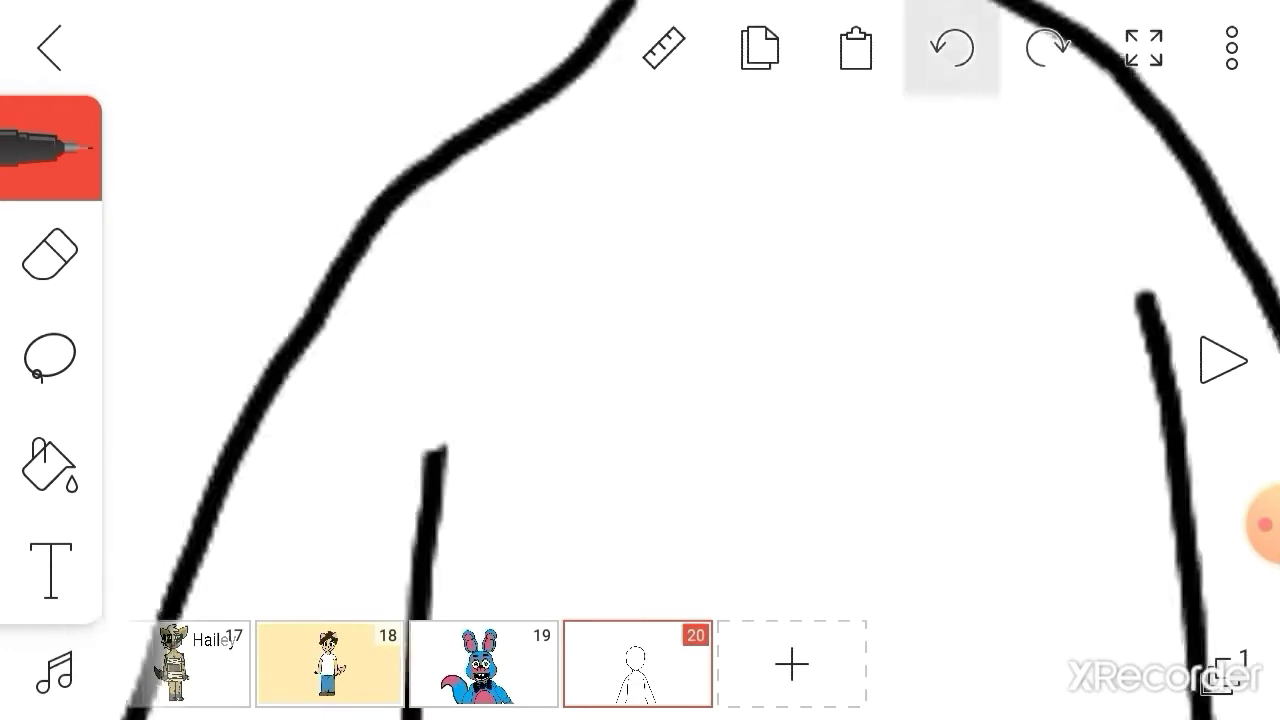
{"action": "left_click", "coordinate": [50, 252]}
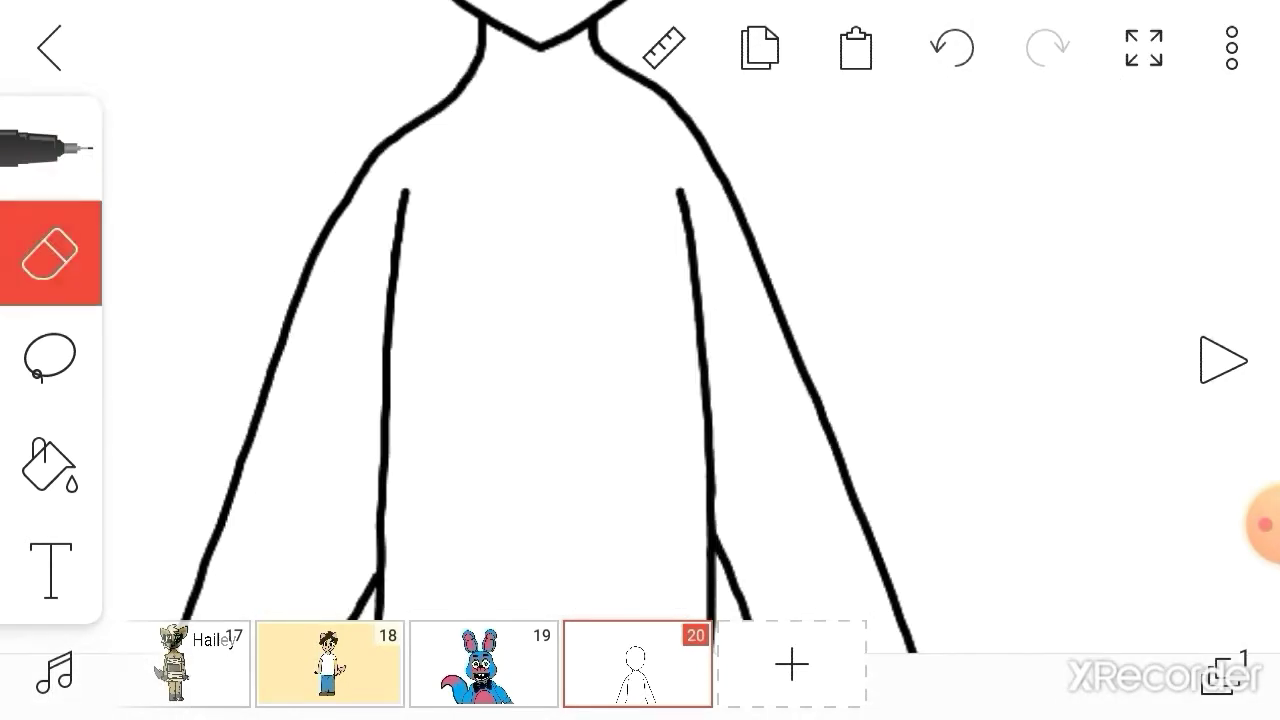
- Paint two thick blue stripes inside the bunny's ear outlines with the brush
{"action": "left_click", "coordinate": [50, 150]}
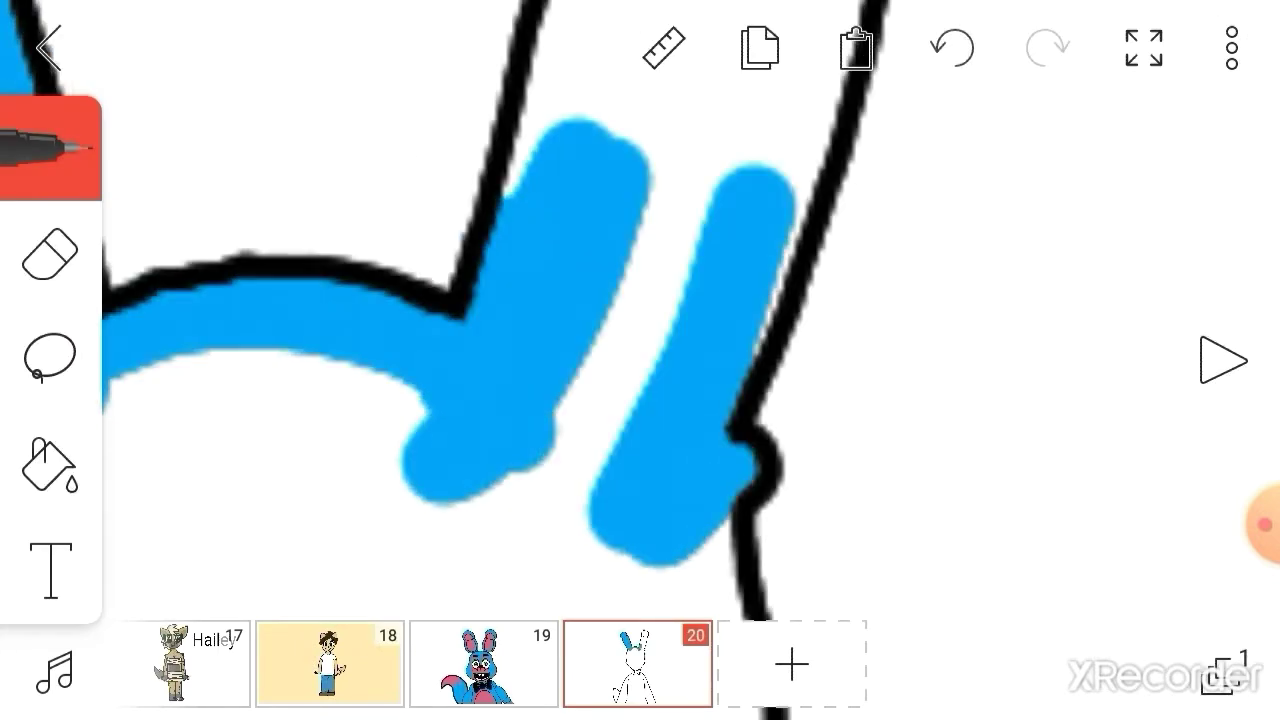
- Brush a large blue area over the bunny's body, then bring up the colour picker
{"action": "left_click", "coordinate": [952, 48]}
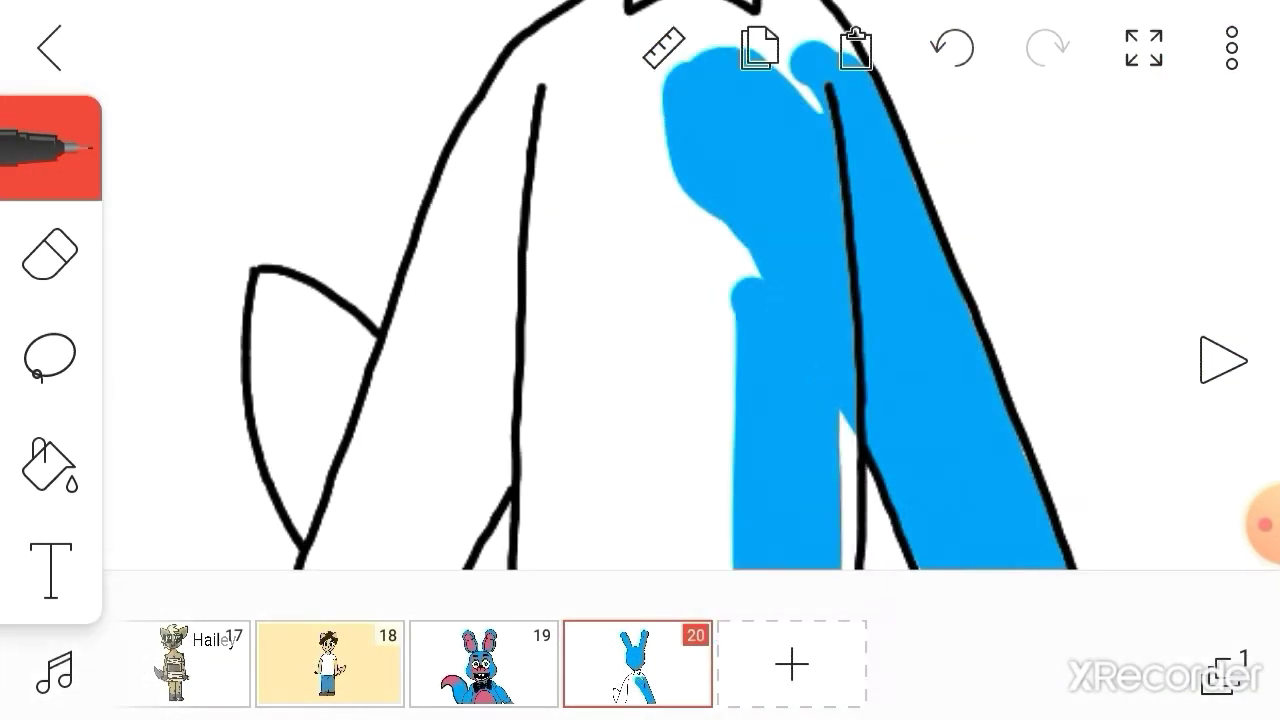
{"action": "left_click", "coordinate": [48, 252]}
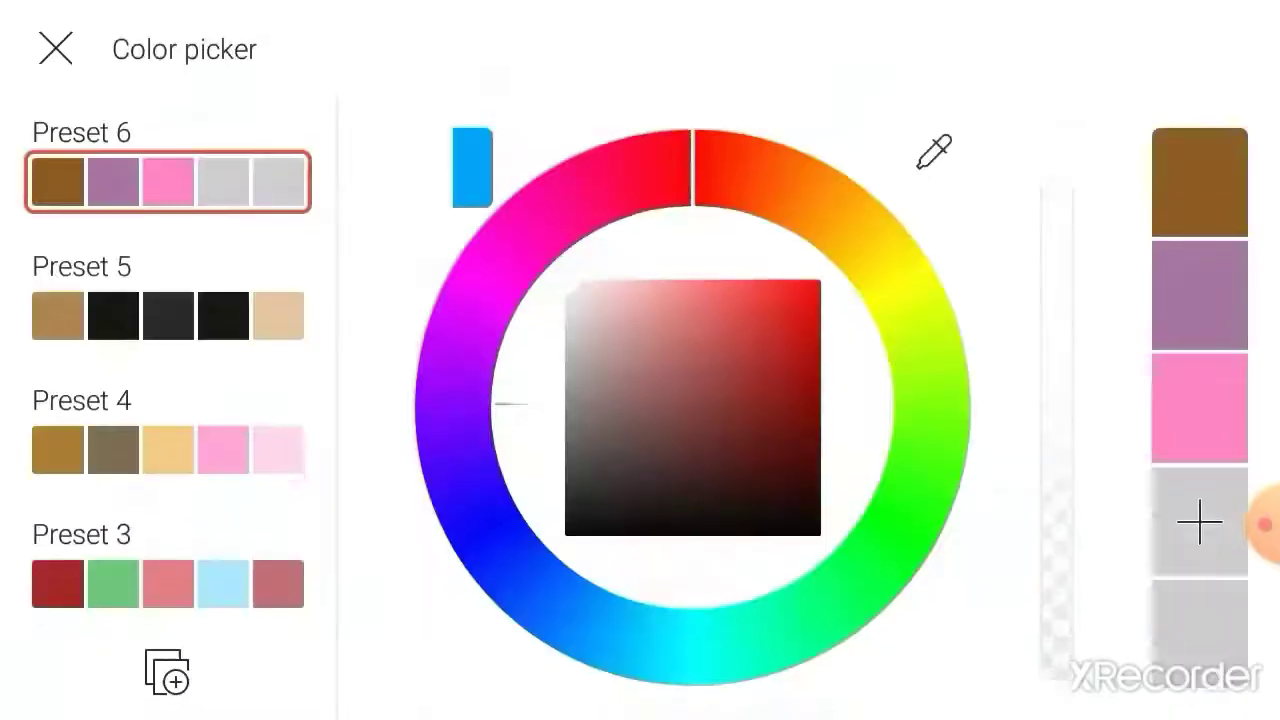
- Fill the remaining body areas blue and load pink at 0.30mm brush size
{"action": "left_click", "coordinate": [56, 48]}
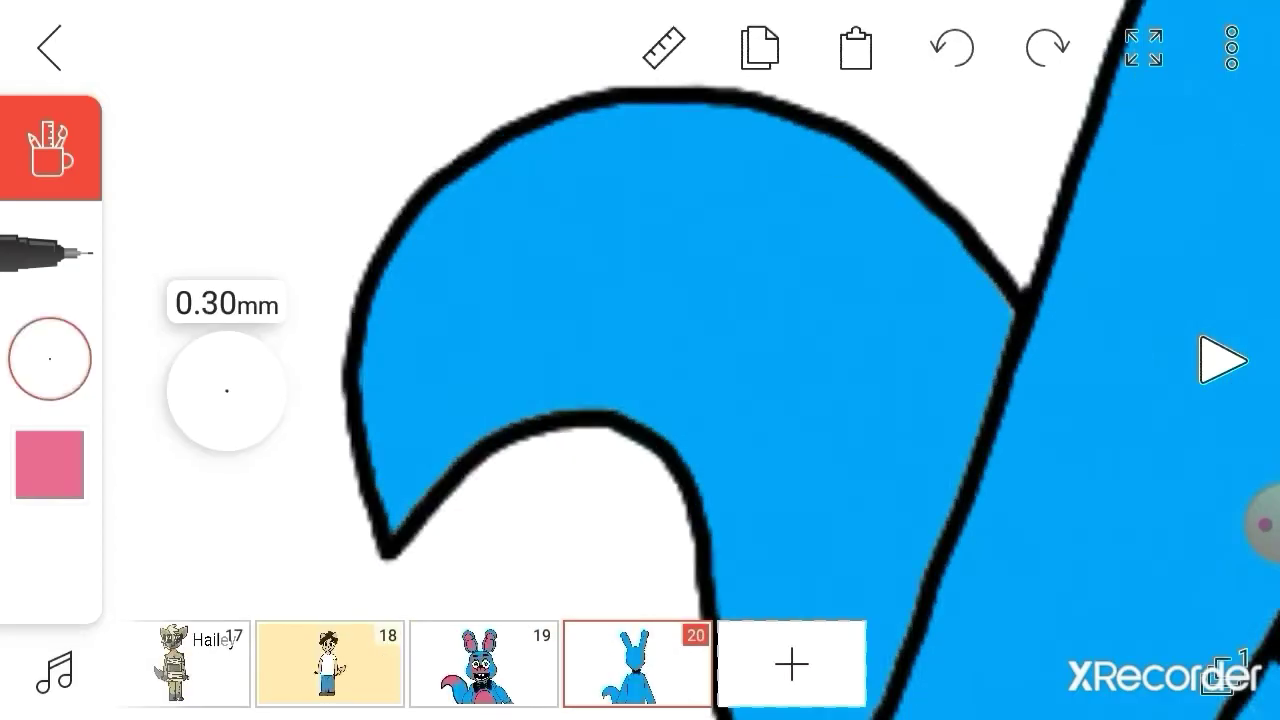
- Draw black eyebrows, pink-rimmed eyes with green pupils and a pink muzzle on the face
{"action": "left_click_drag", "start_coordinate": [610, 110], "coordinate": [560, 400]}
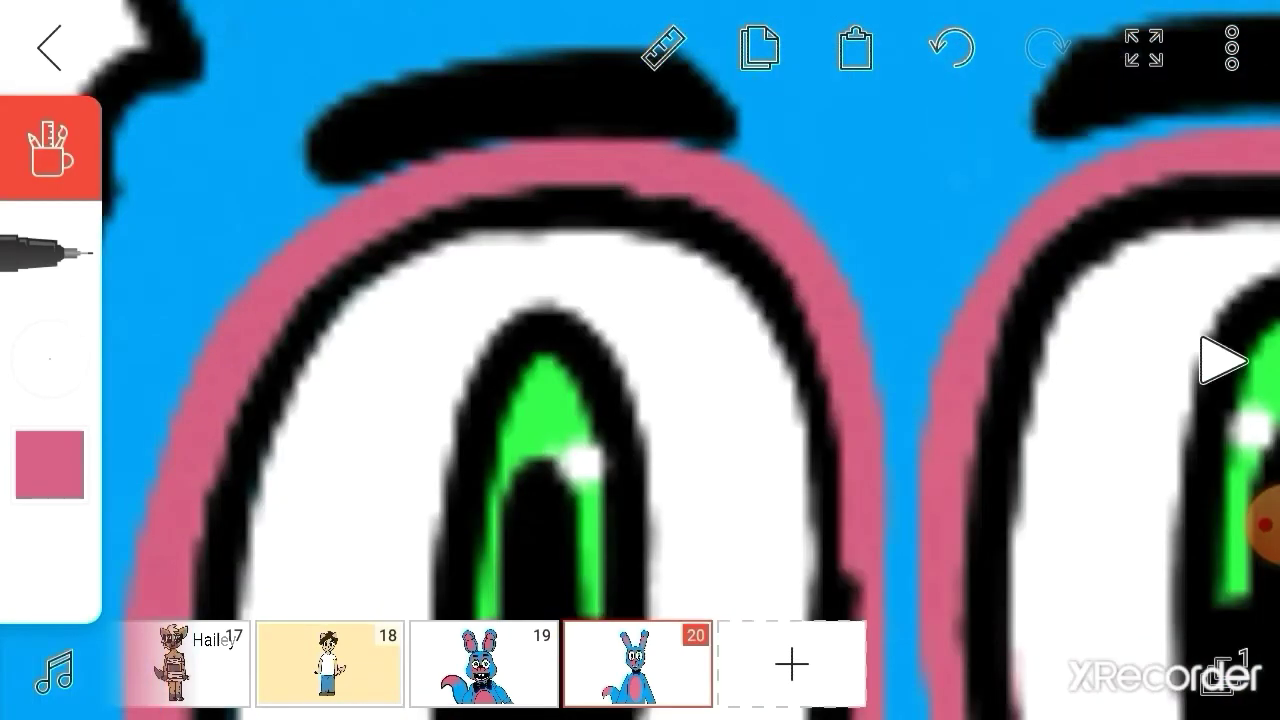
{"action": "left_click", "coordinate": [950, 48]}
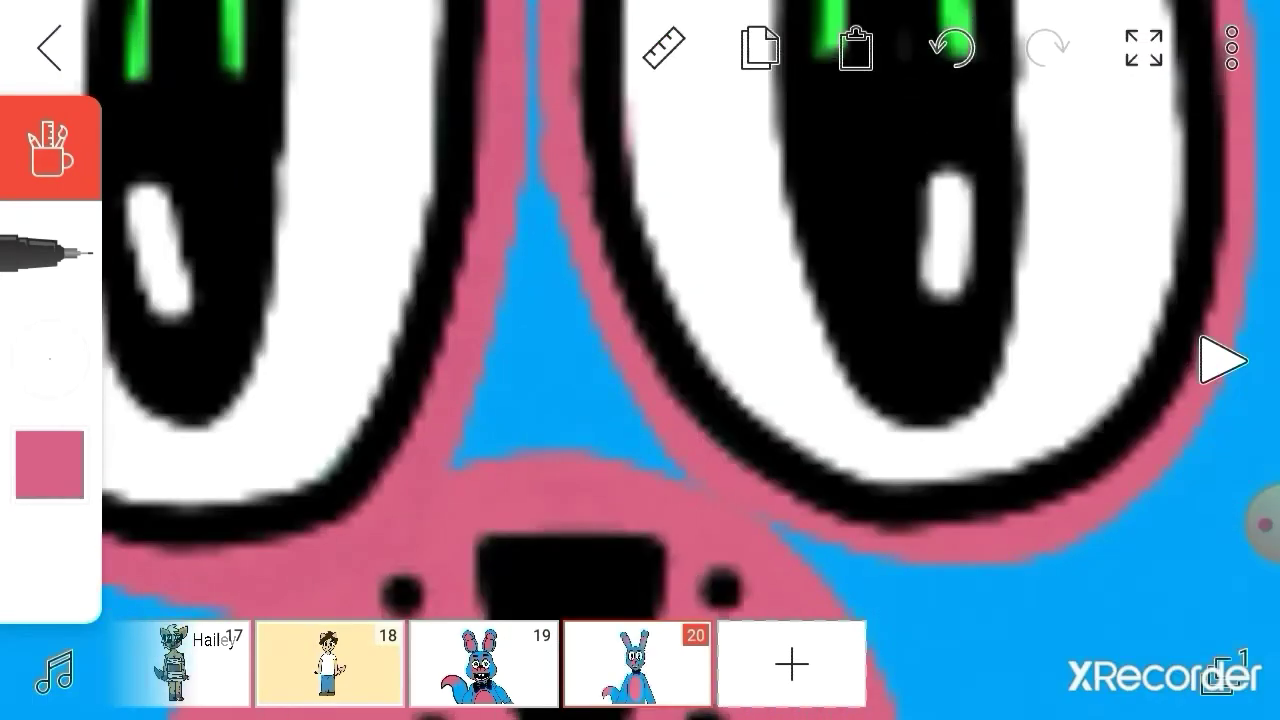